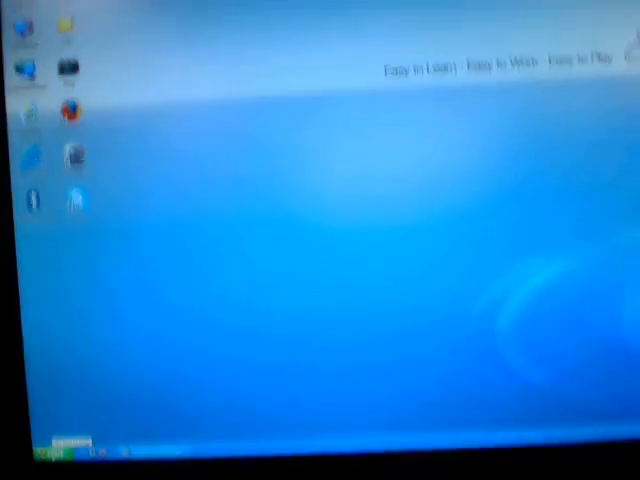
- Bring up the Start menu and its All Programs list
left_click(24, 468)
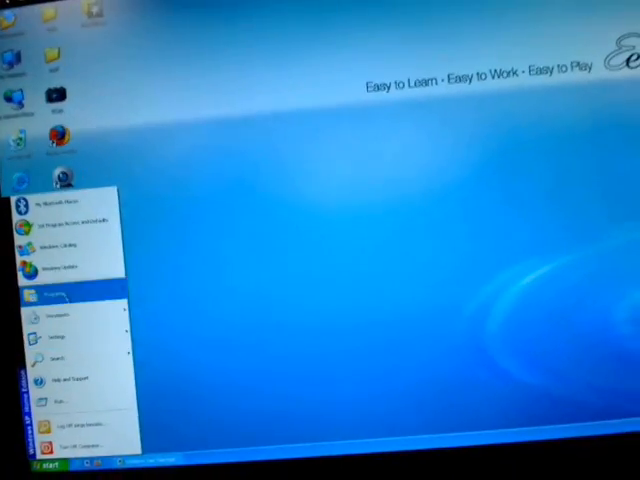
left_click(56, 292)
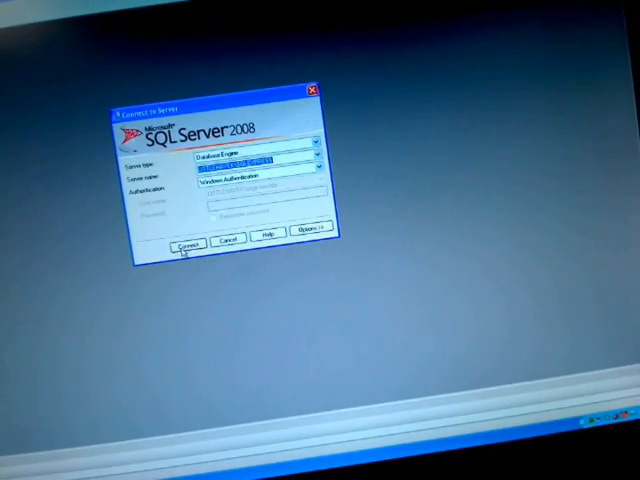
- Connect to the database server with the default server name and Windows Authentication
left_click(190, 240)
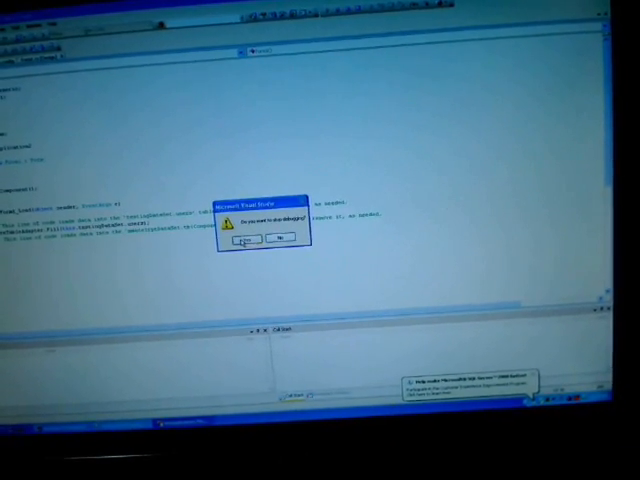
- Dismiss the Visual Studio warning dialog to return to the code file
left_click(248, 240)
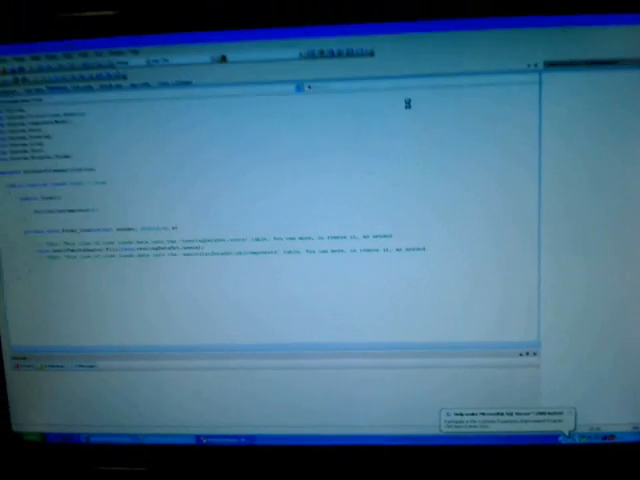